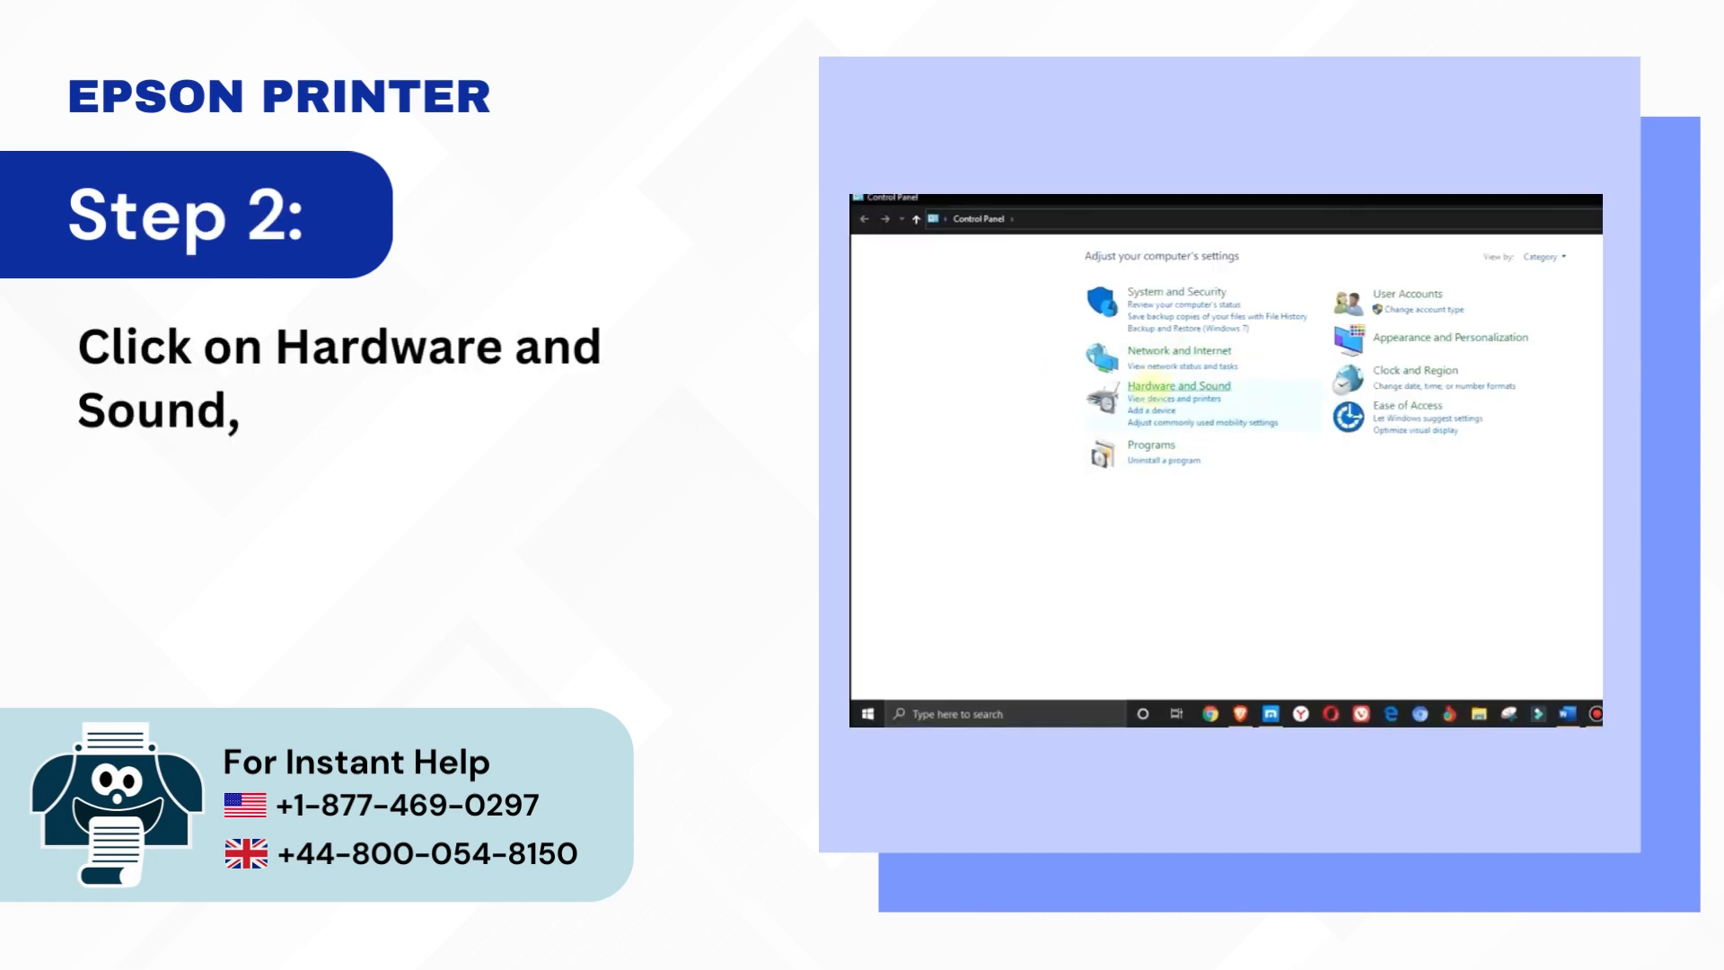
Step: Advance the slides through Hardware and Sound to the printer properties Ports tab
{"action": "left_click", "coordinate": [1175, 385]}
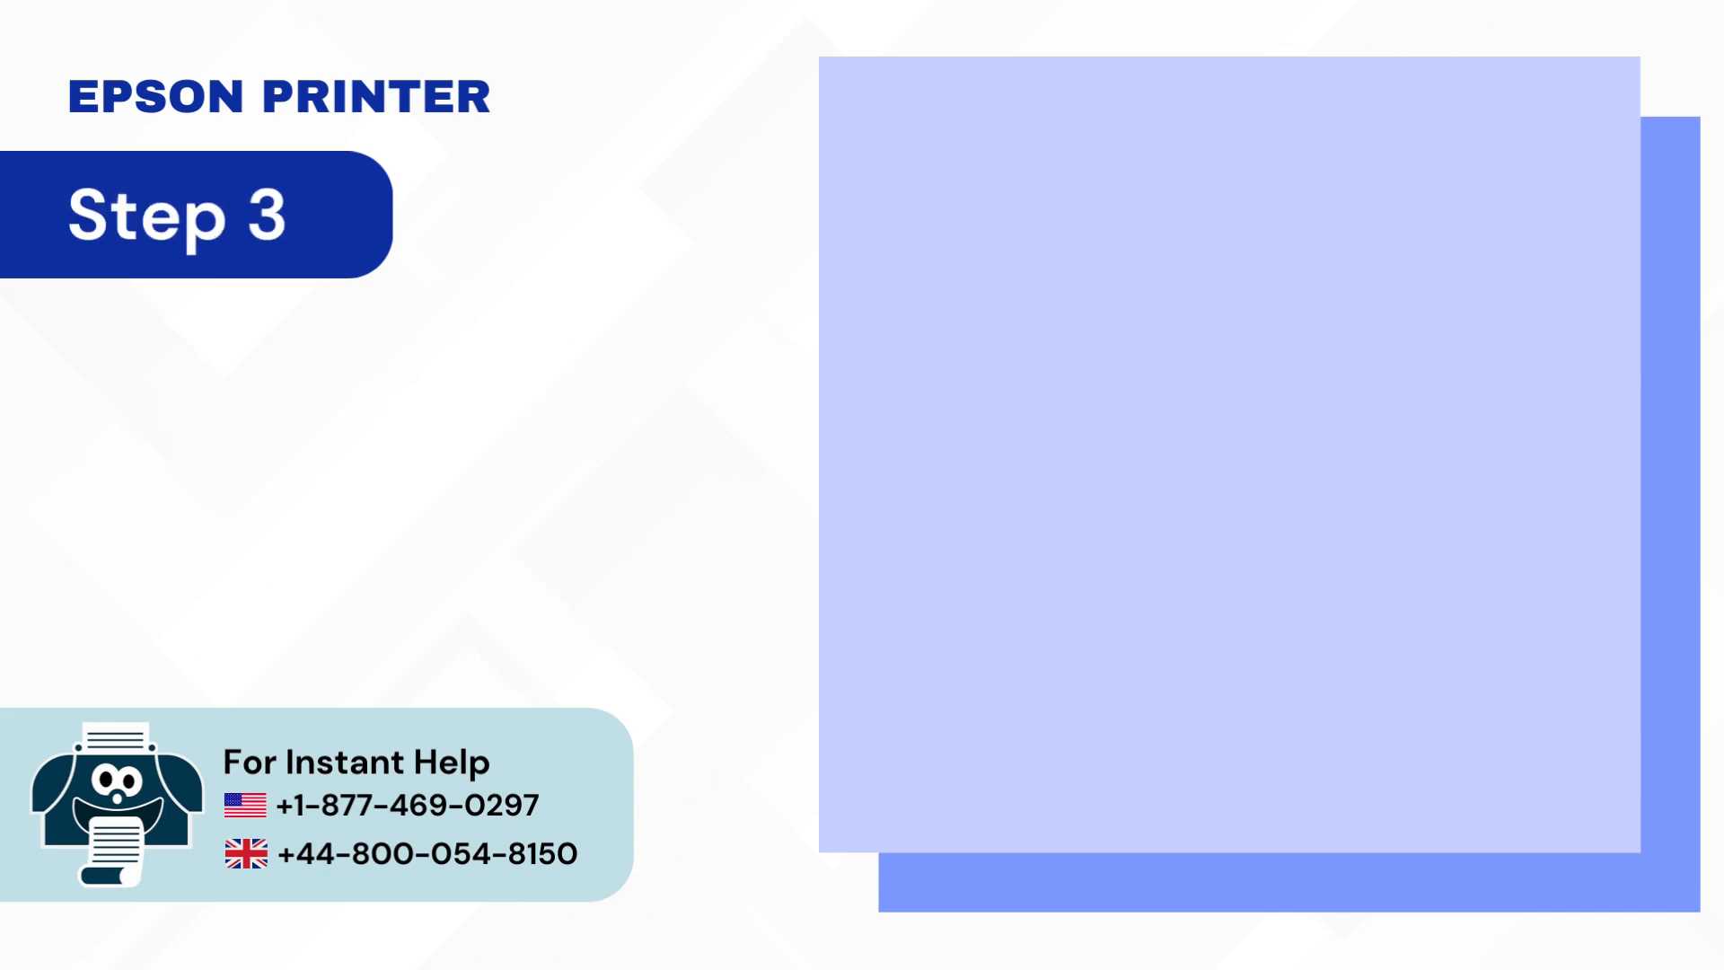
{"action": "left_click", "coordinate": [910, 231]}
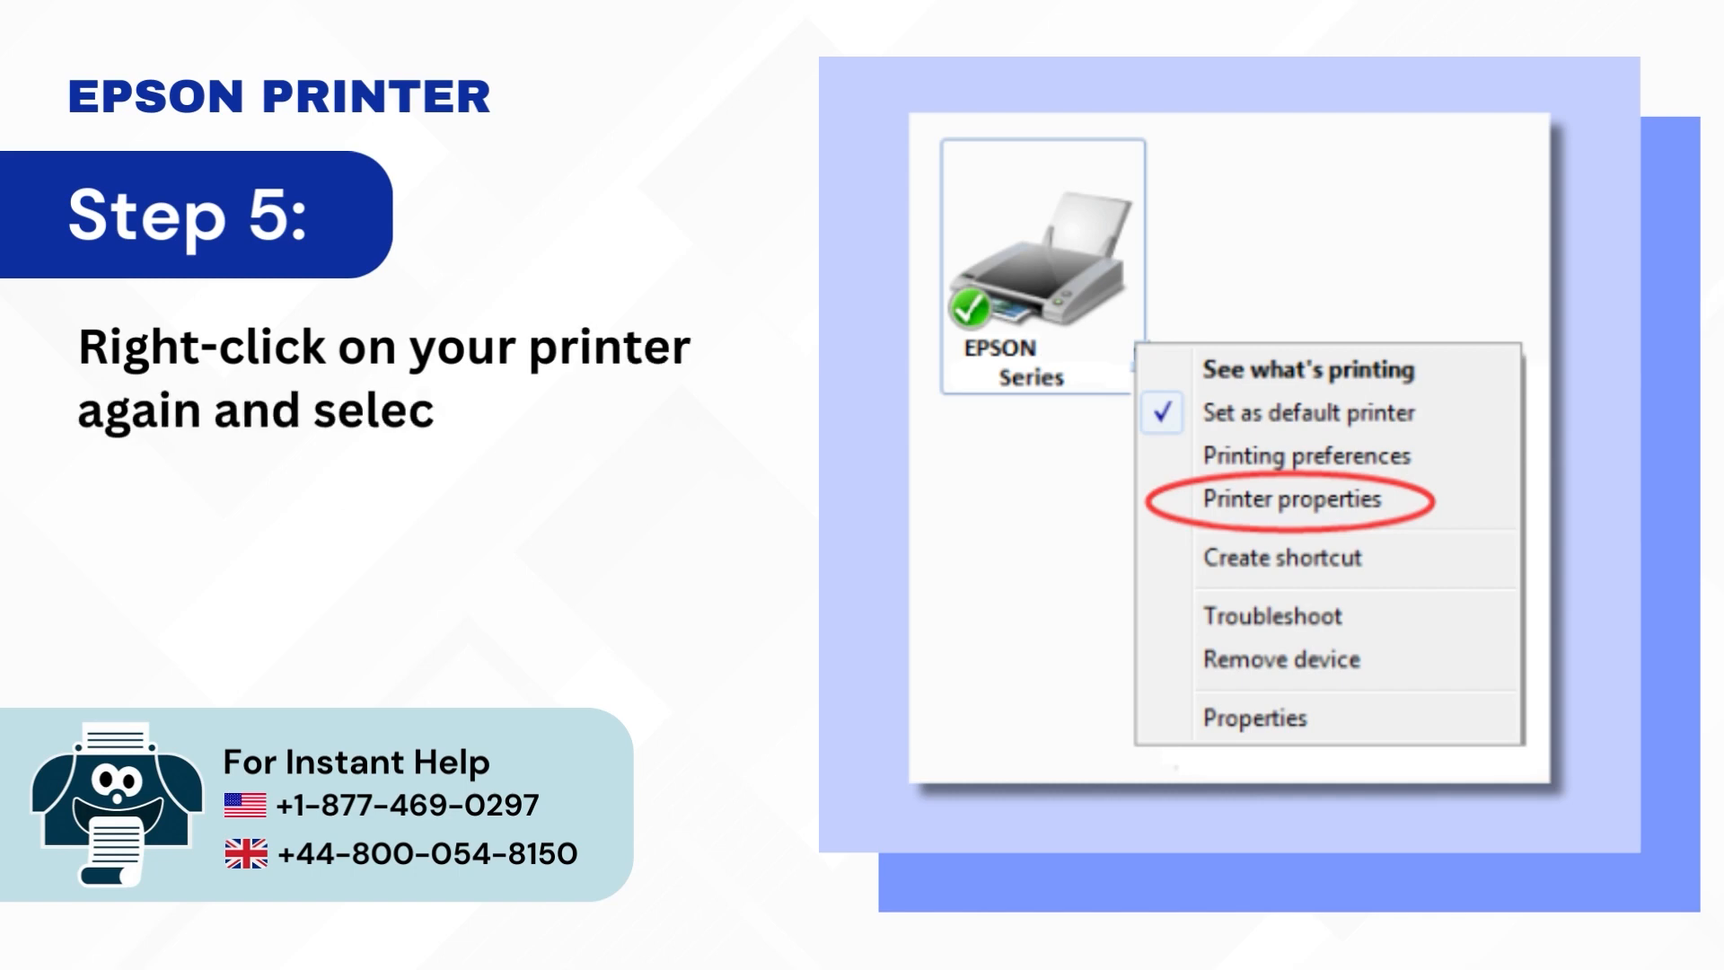
{"action": "left_click", "coordinate": [1292, 500]}
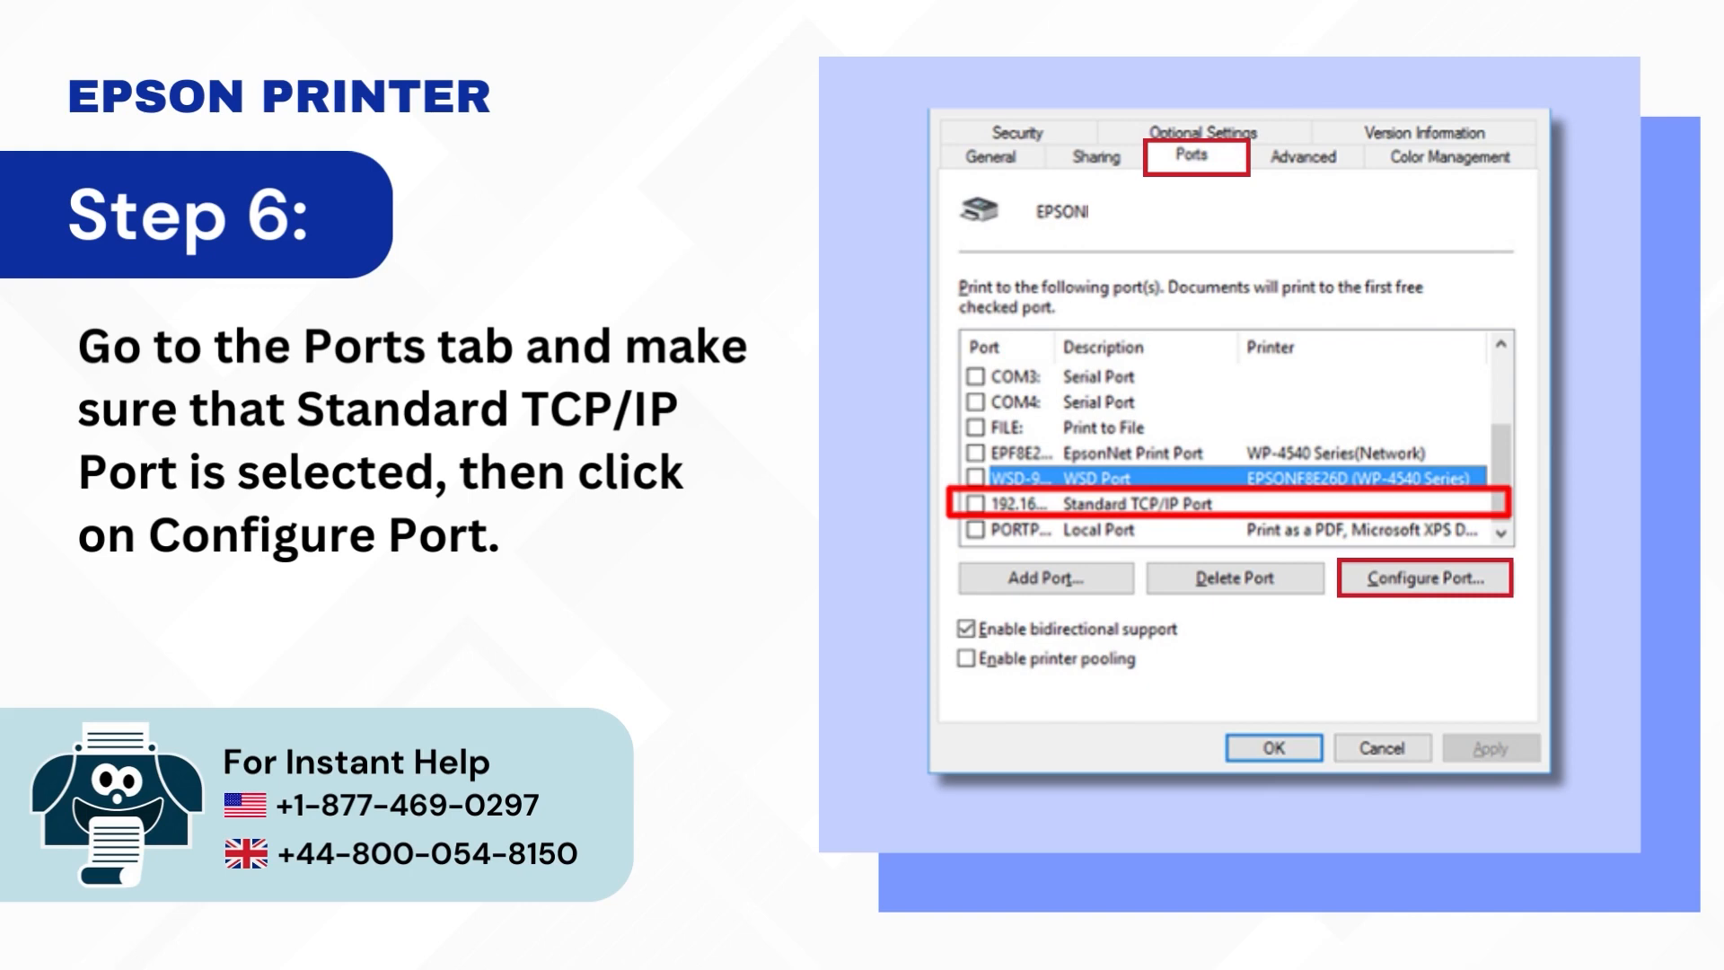
Step: Advance to the Configure Port slides, ending with SNMP Status Enabled unchecked
{"action": "left_click", "coordinate": [1422, 576]}
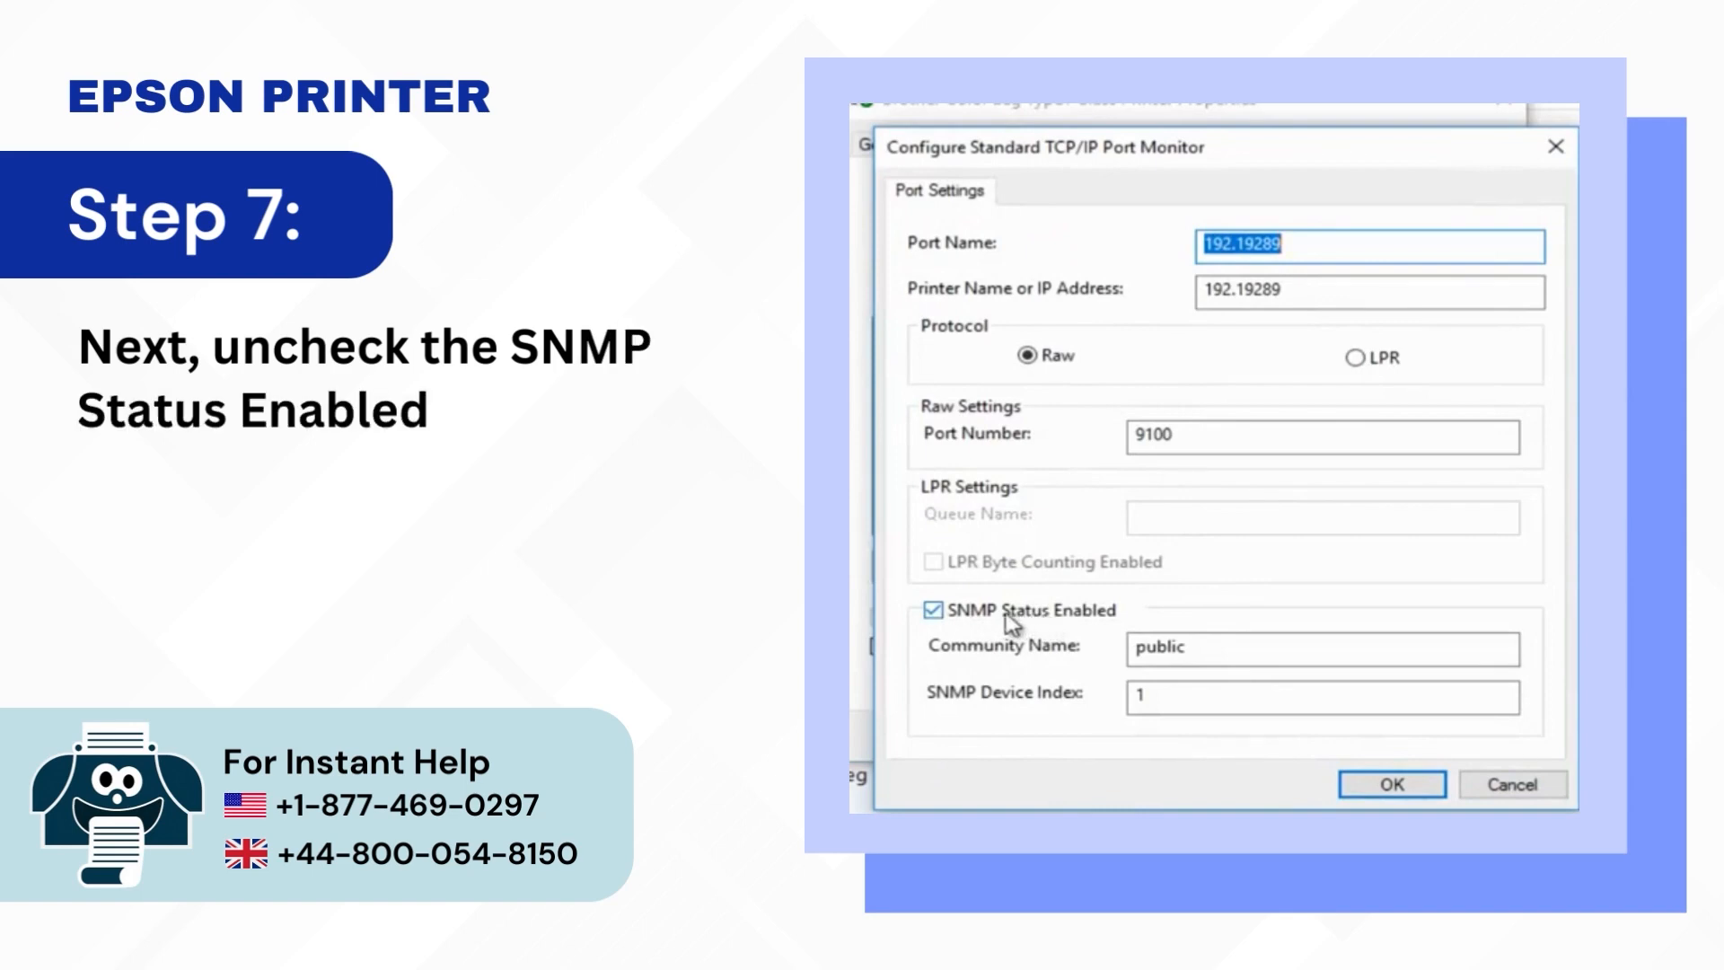
{"action": "left_click", "coordinate": [934, 609]}
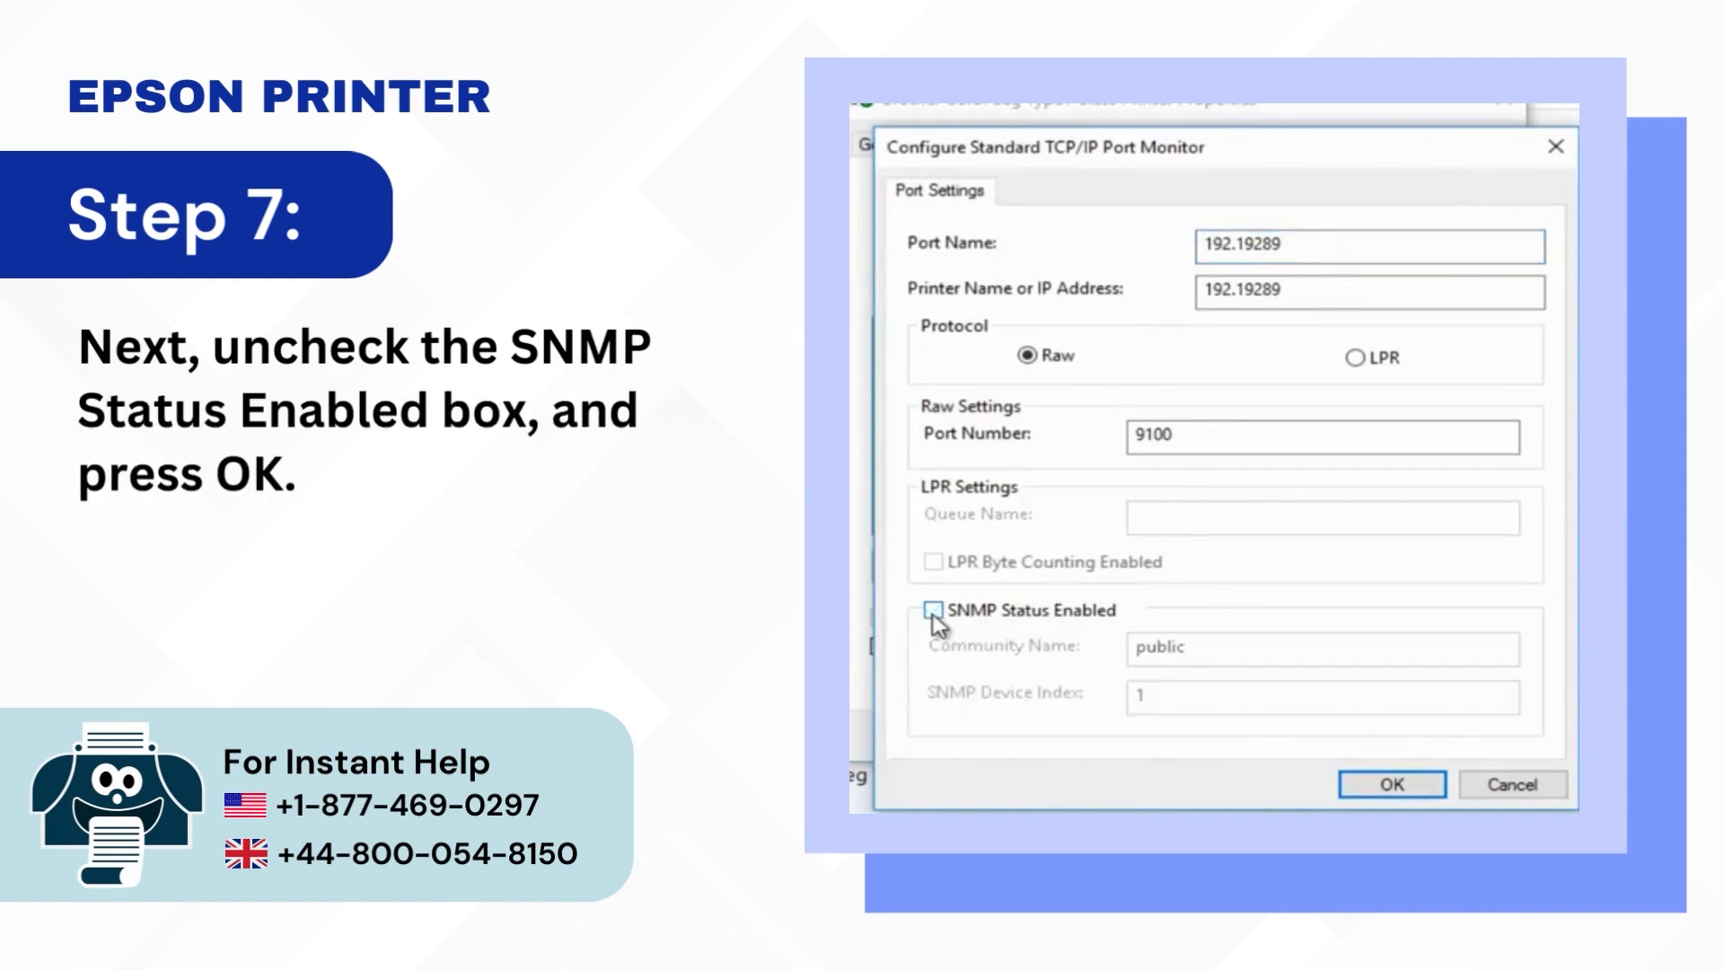
{"action": "left_click", "coordinate": [1391, 784]}
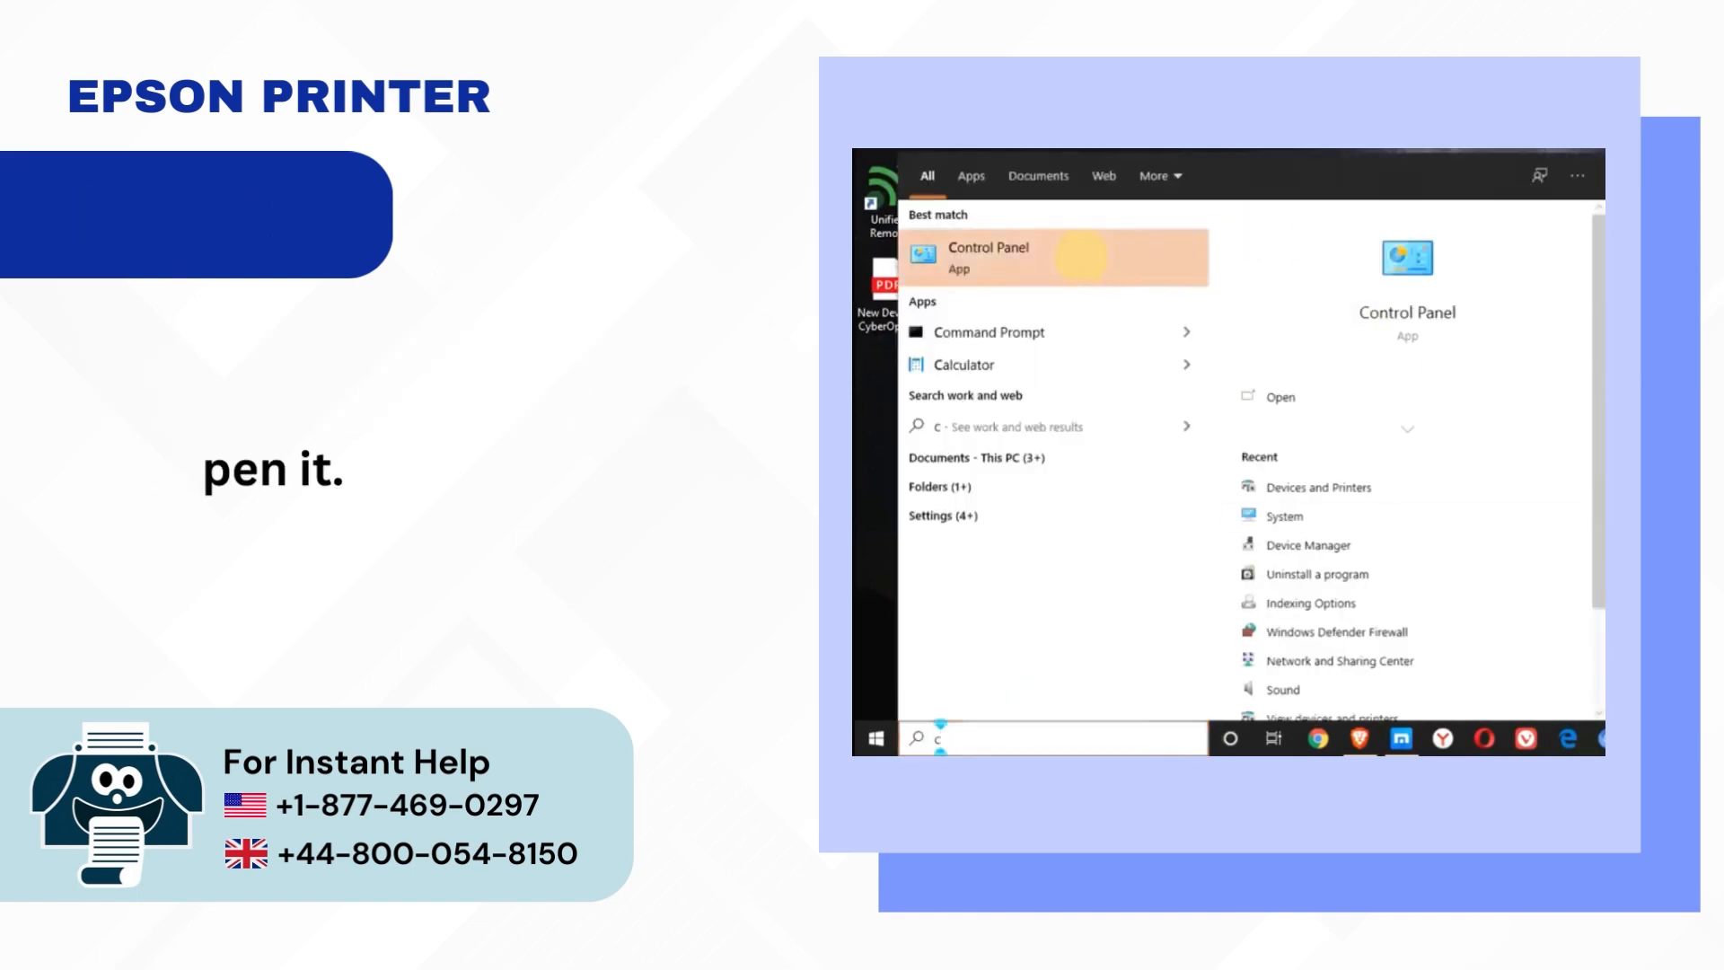
Step: Advance to Control Panel opened from Start search, then Step 2: Hardware and Sound
{"action": "left_click", "coordinate": [986, 256]}
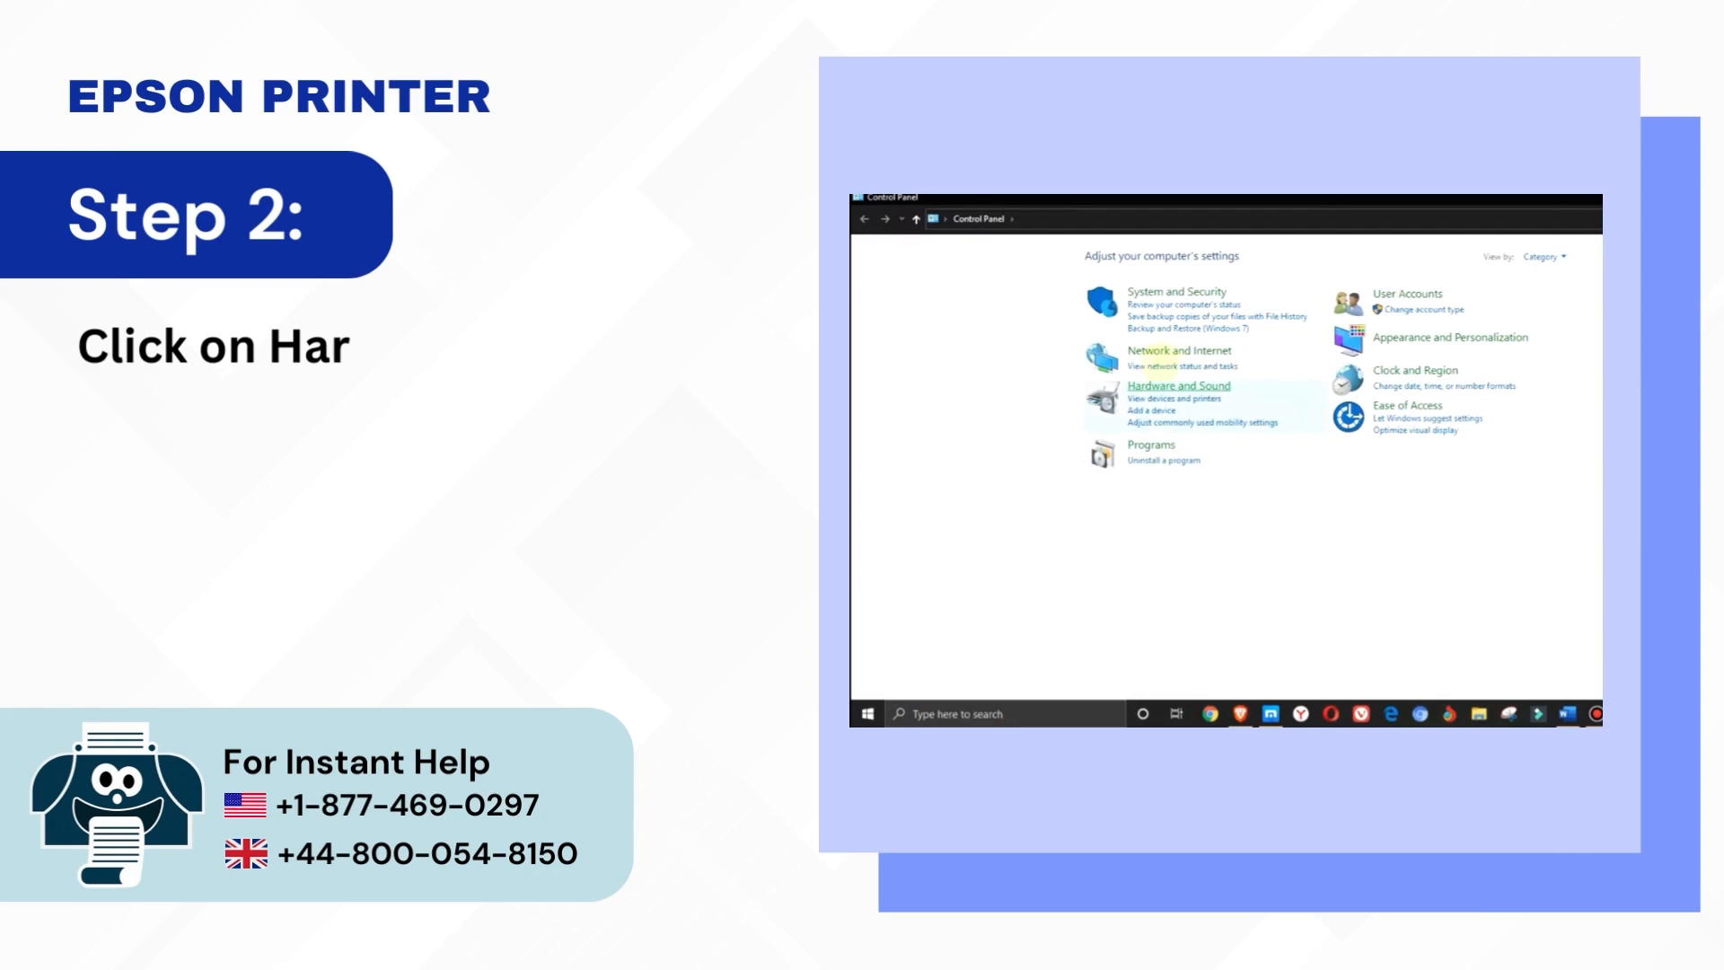
{"action": "left_click", "coordinate": [1179, 386]}
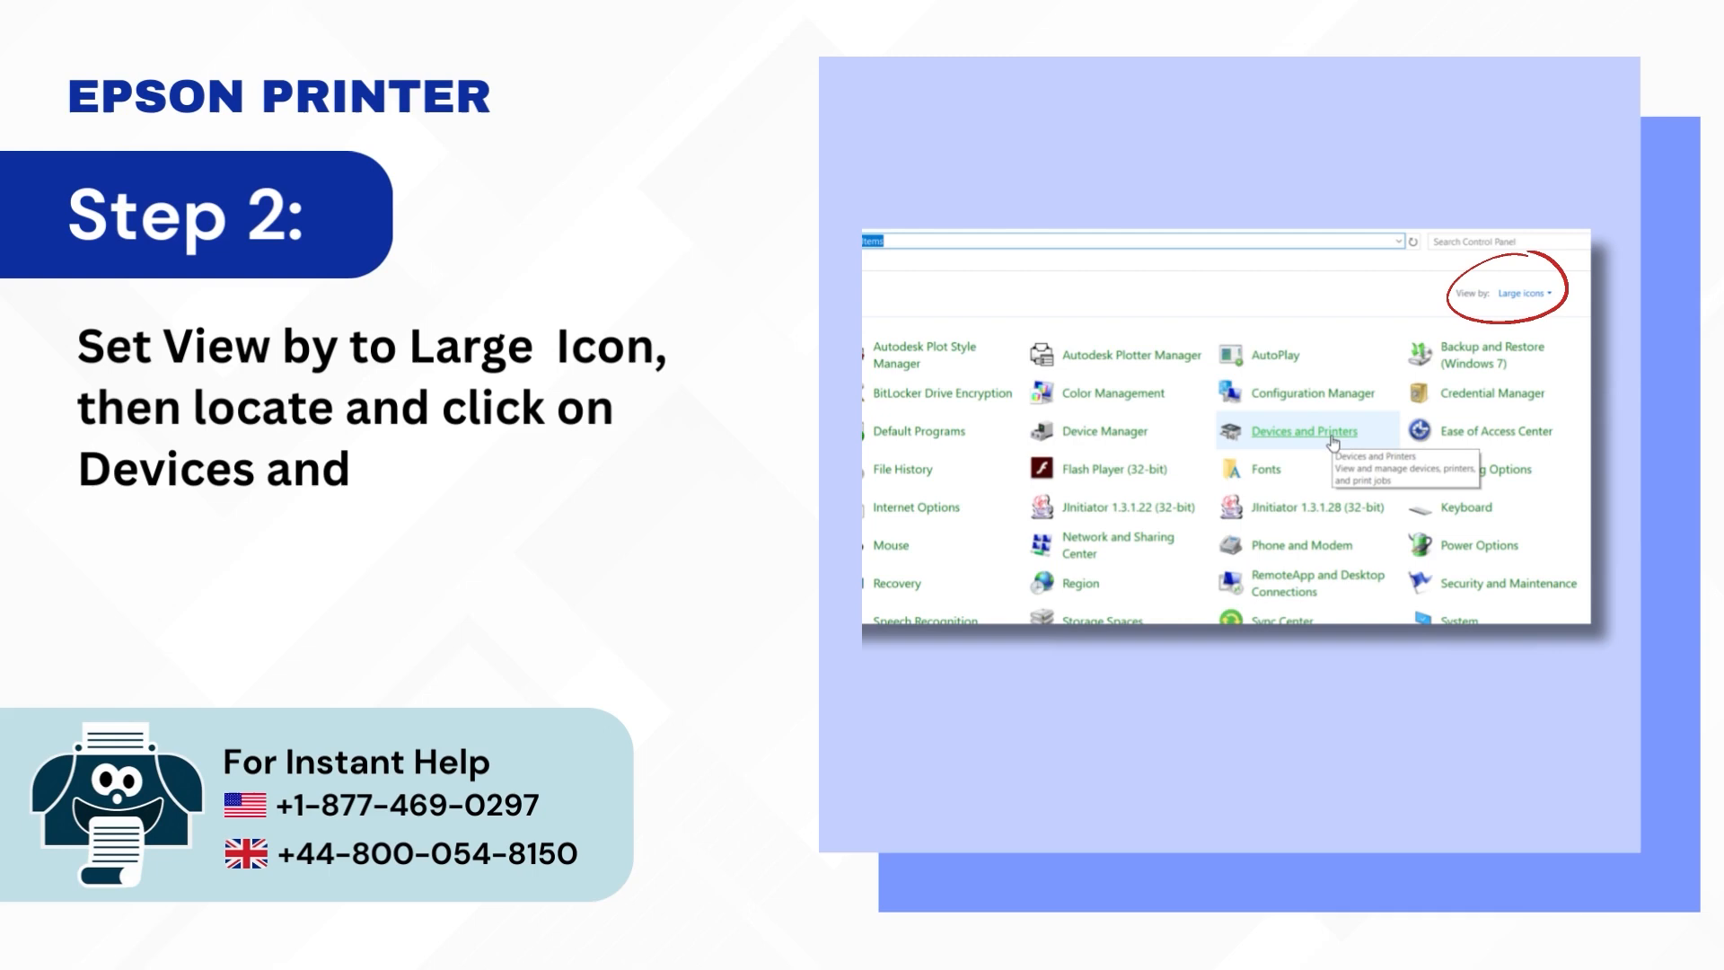
Step: Advance through removing the Epson device, confirming Yes, to the Step 5 desktop slide
{"action": "right_click", "coordinate": [1162, 306]}
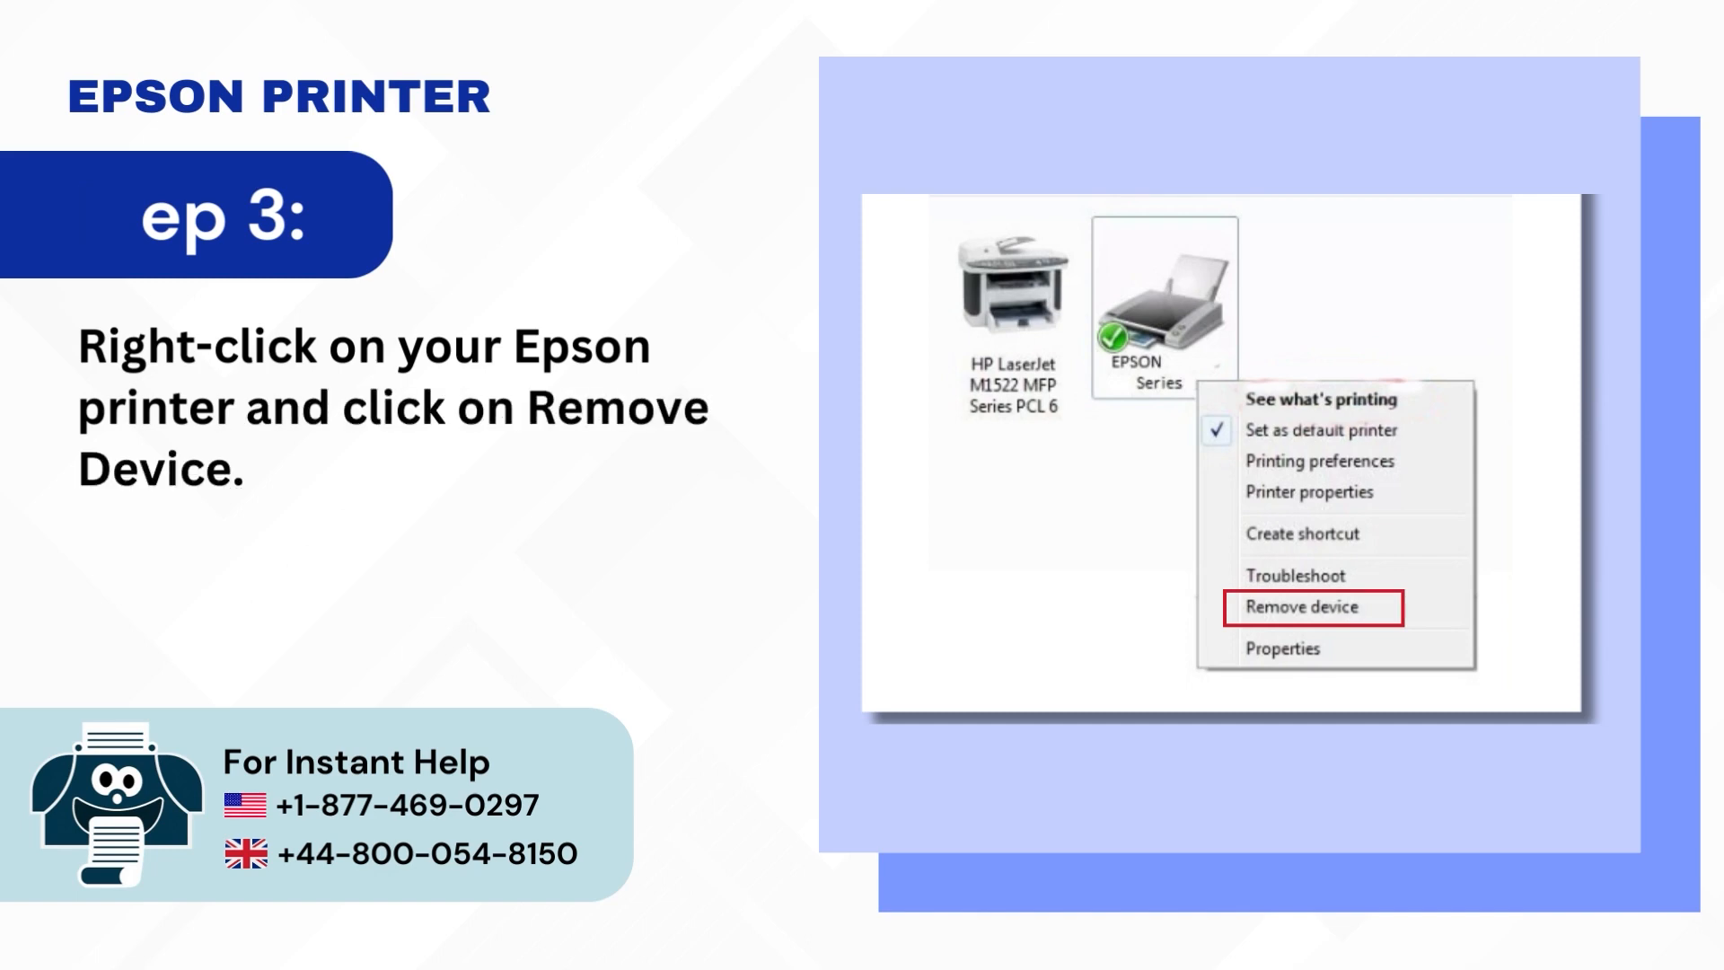
{"action": "left_click", "coordinate": [1311, 607]}
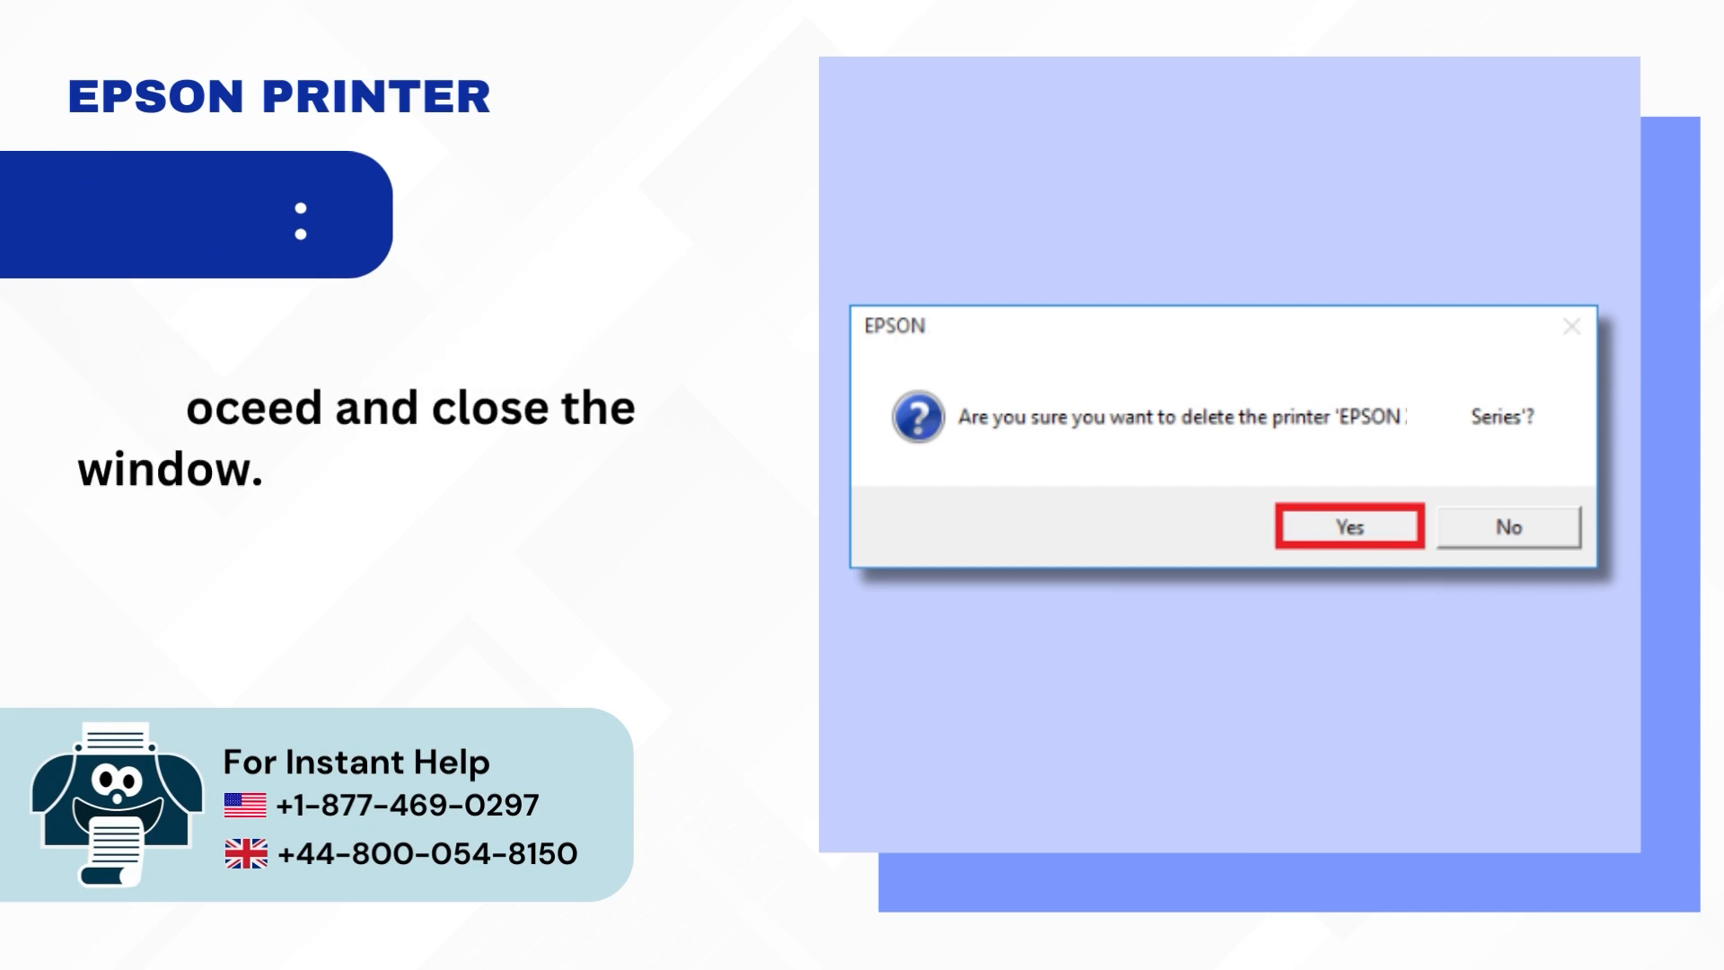
{"action": "left_click", "coordinate": [1349, 527]}
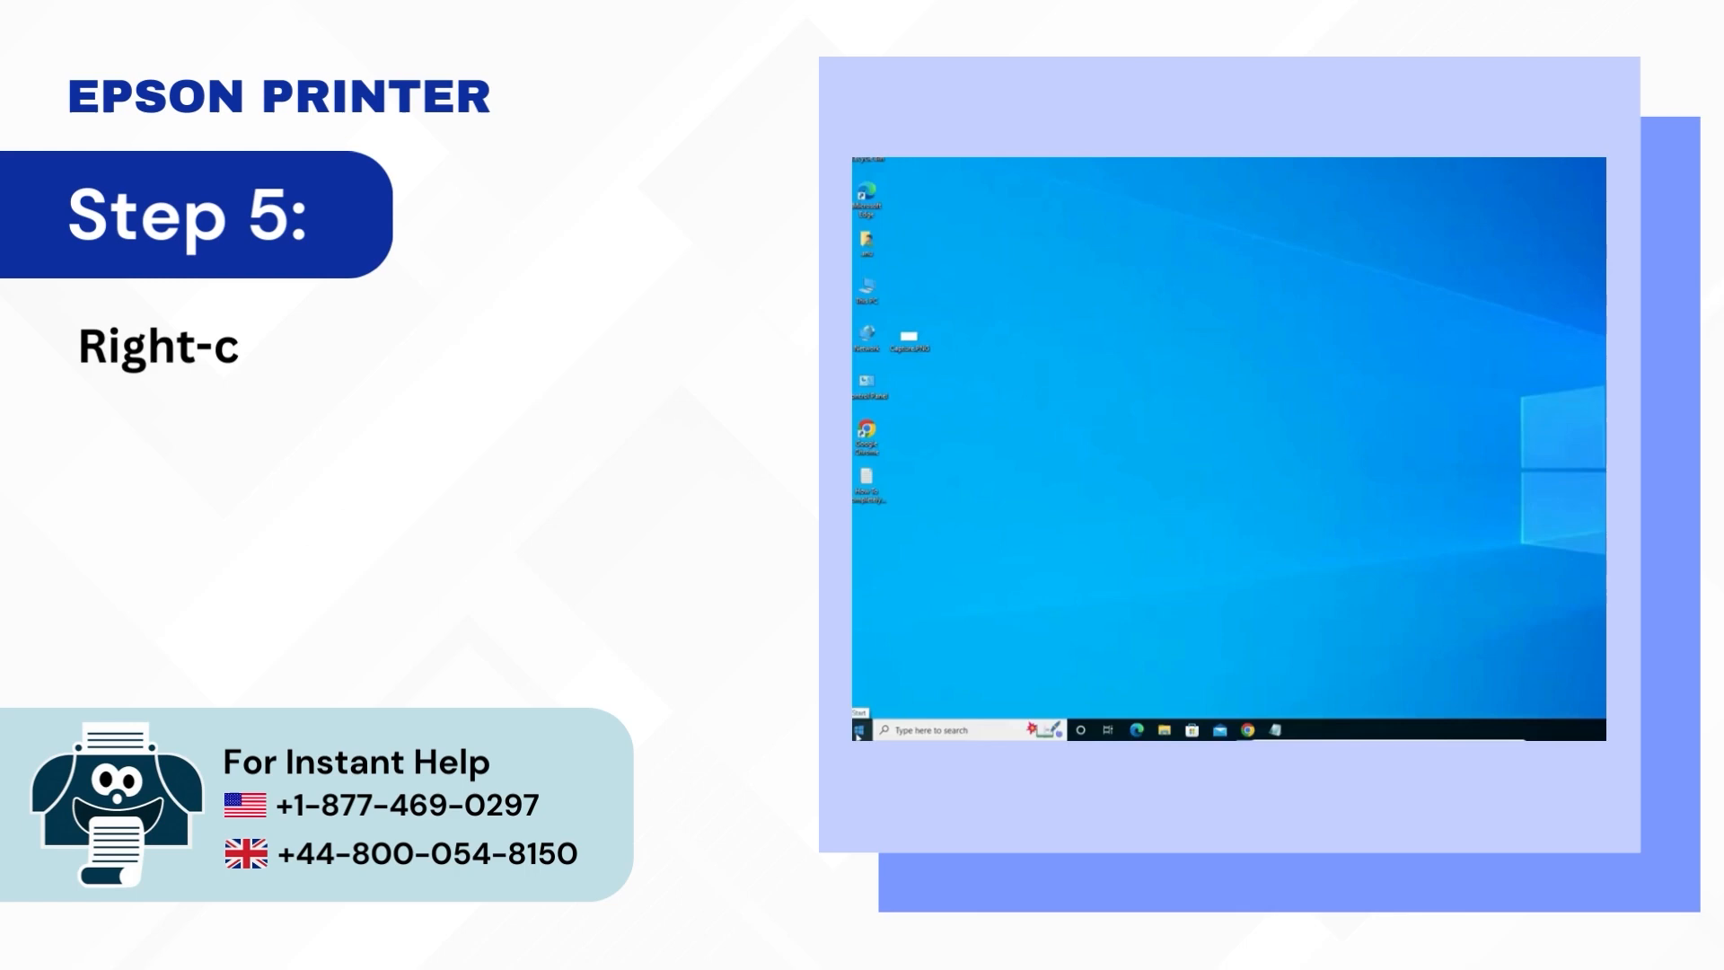
Step: Advance through Run 'printui /s /t2' to the Drivers tab Remove slide
{"action": "right_click", "coordinate": [858, 729]}
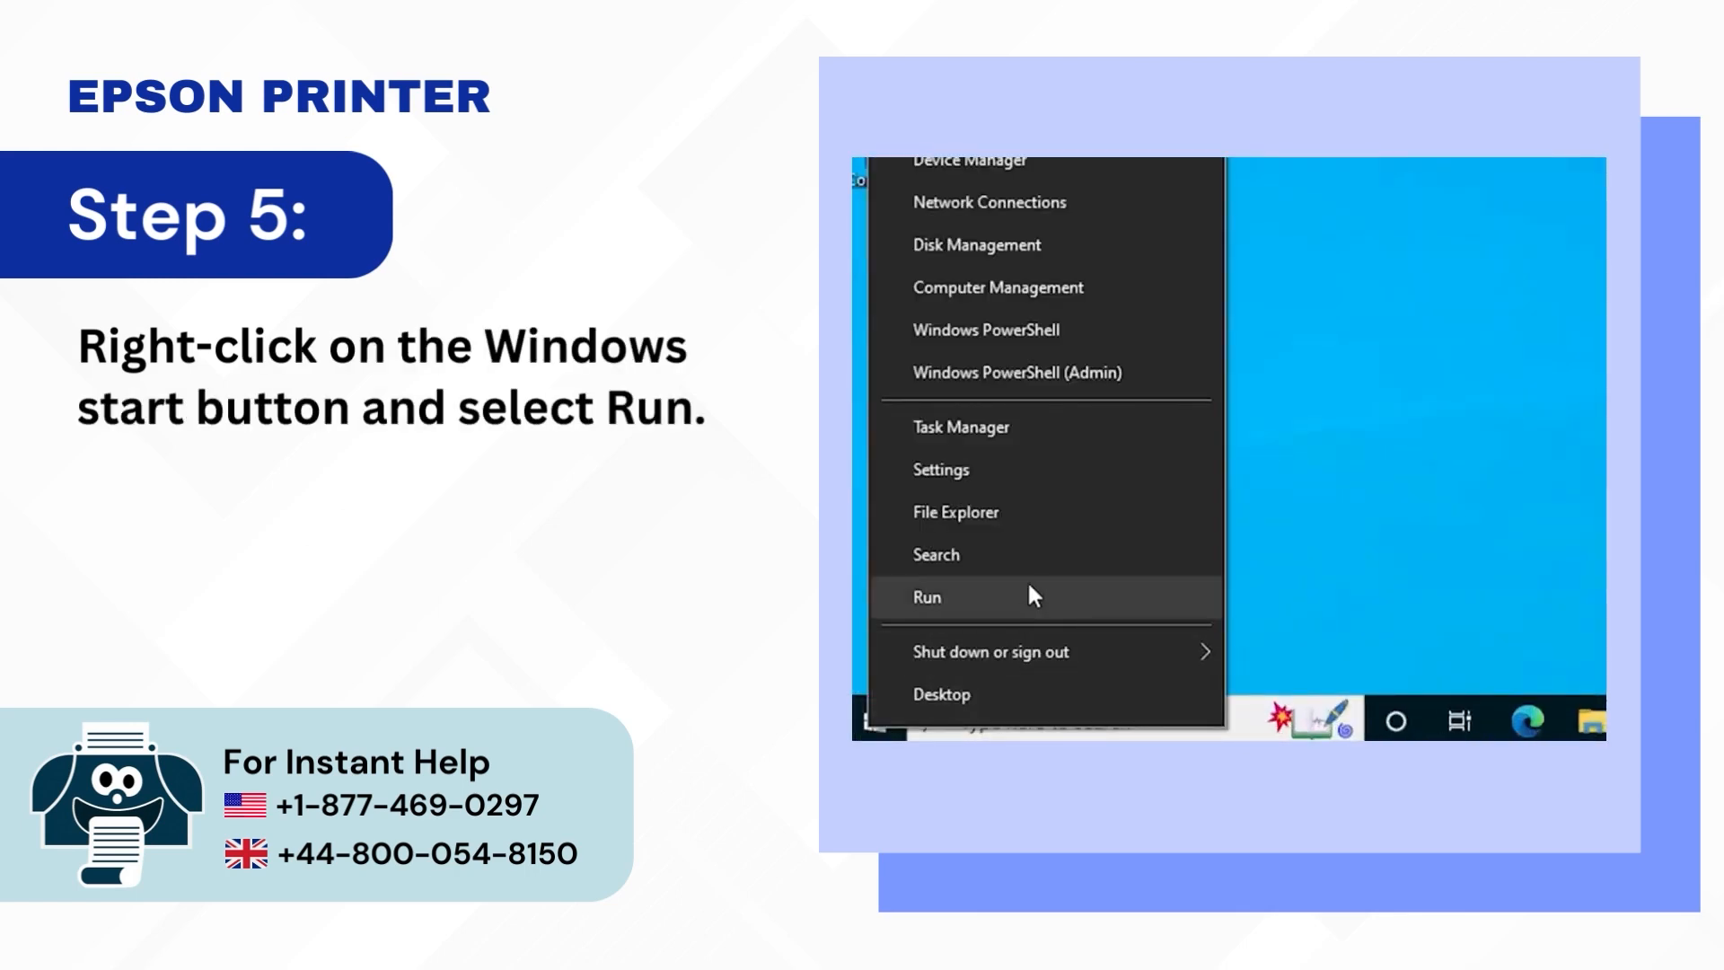
{"action": "left_click", "coordinate": [926, 597]}
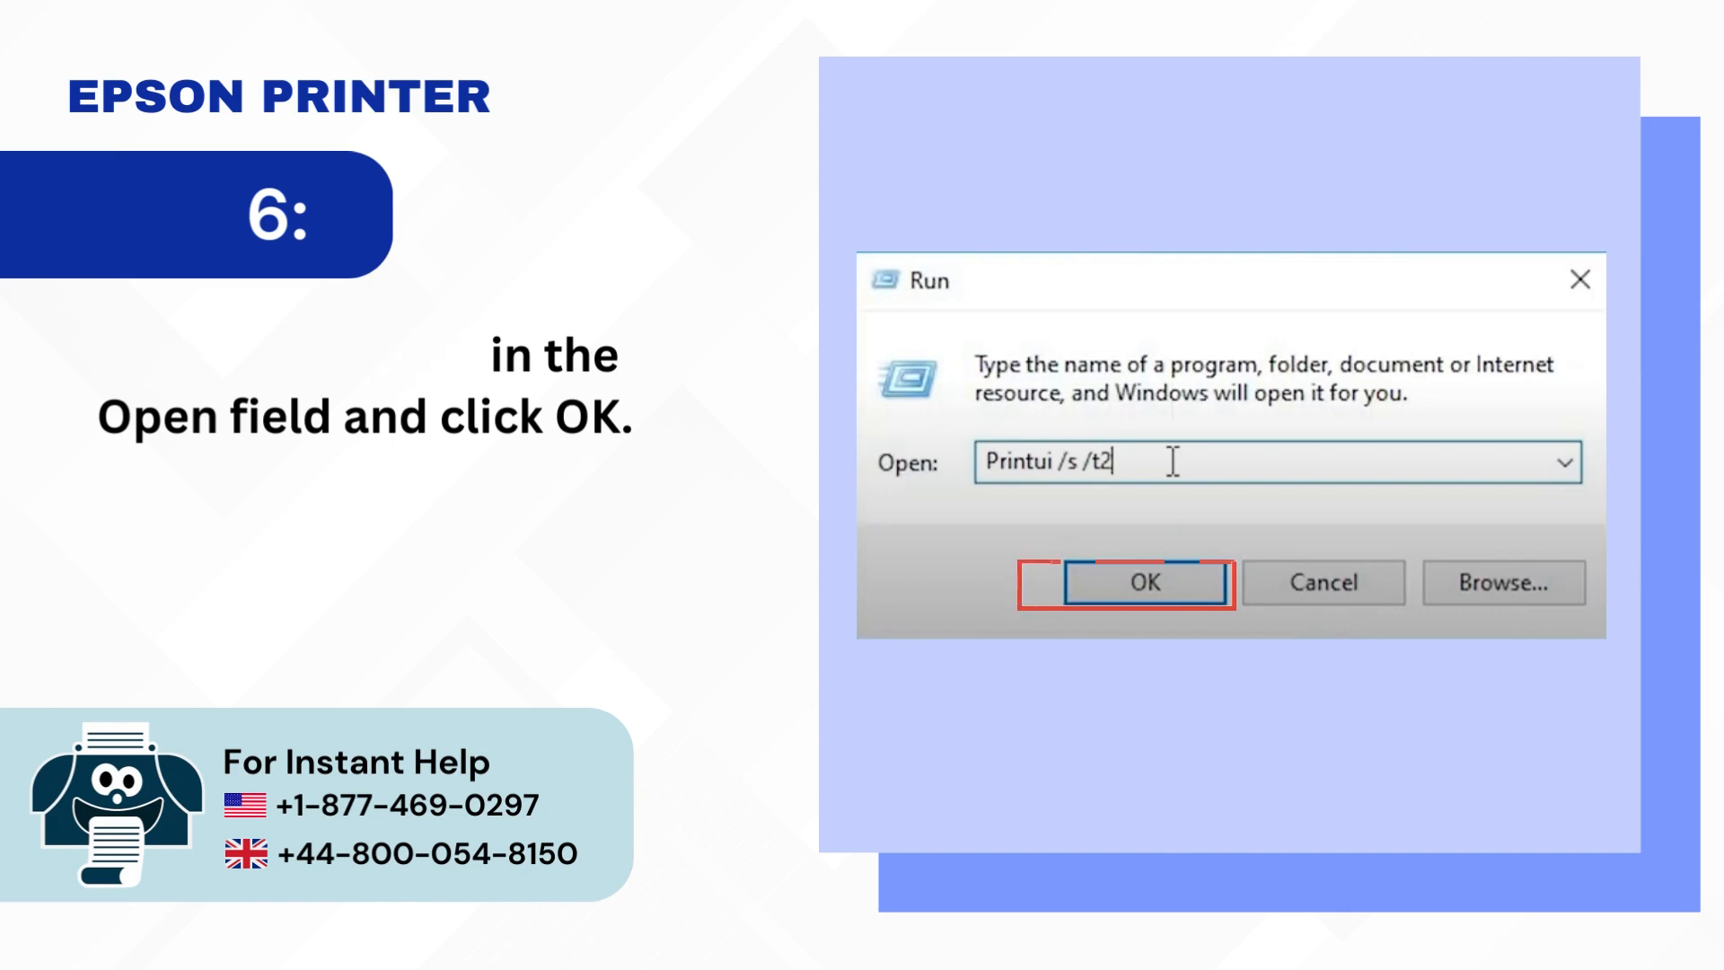
{"action": "left_click", "coordinate": [1144, 582]}
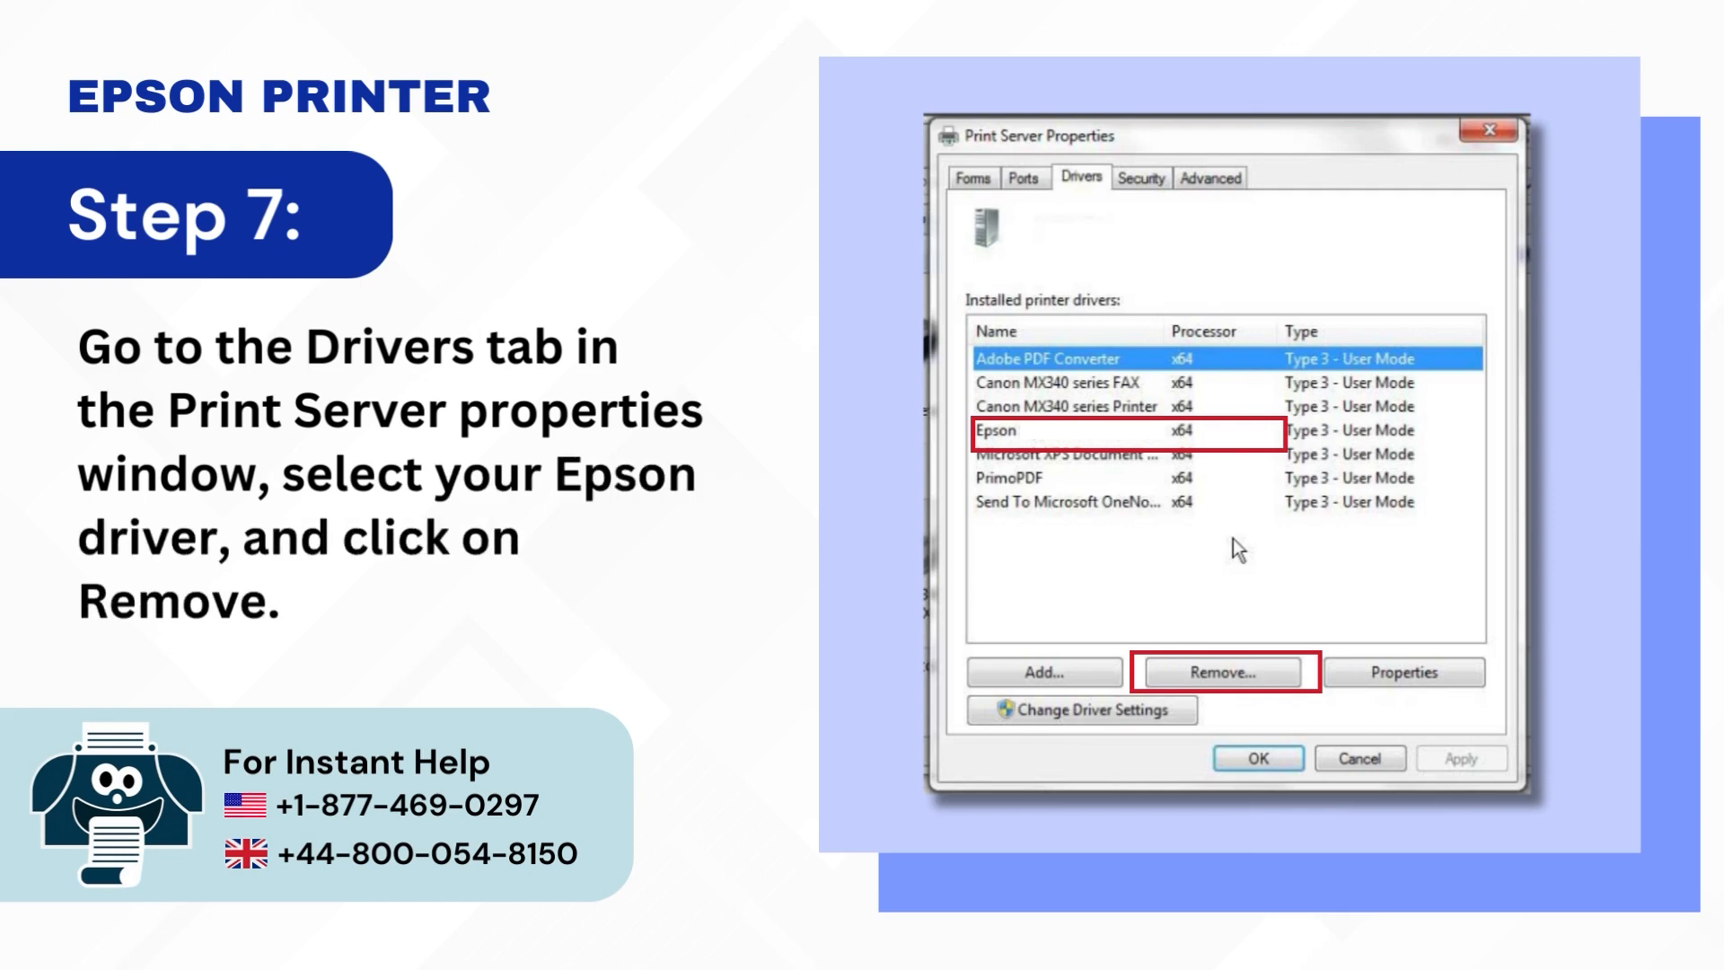
{"action": "left_click", "coordinate": [1220, 672]}
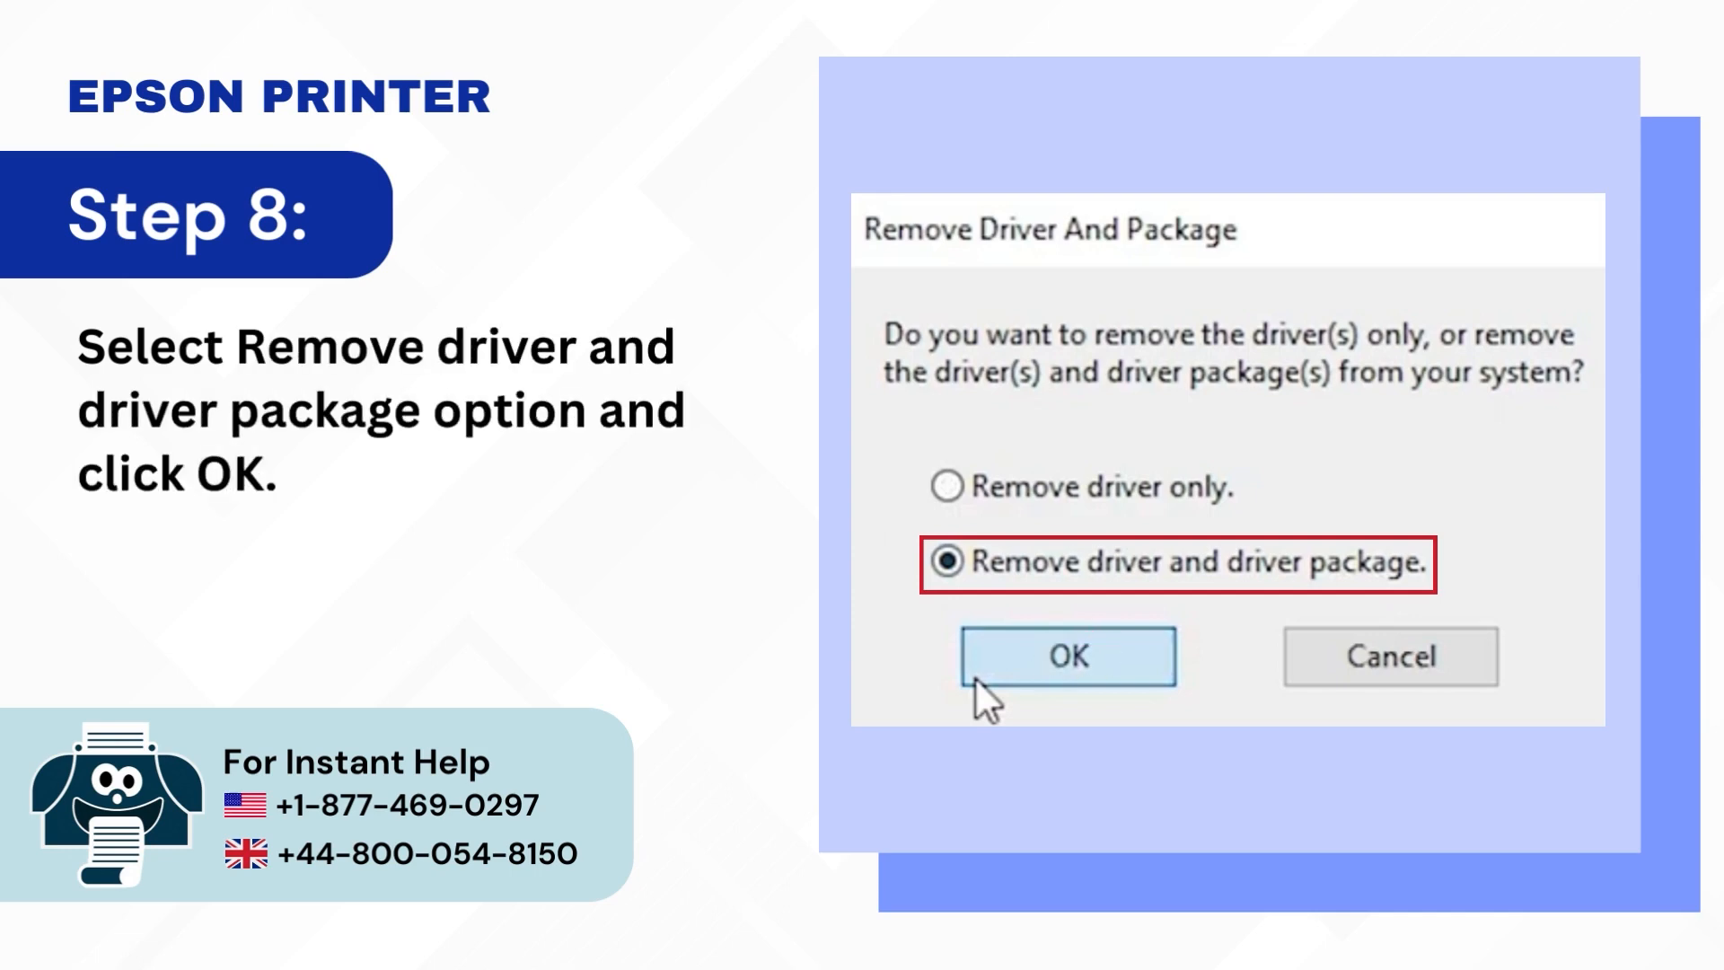
Step: Advance through removing the driver and package, to the Step 12 download page
{"action": "left_click", "coordinate": [1067, 655]}
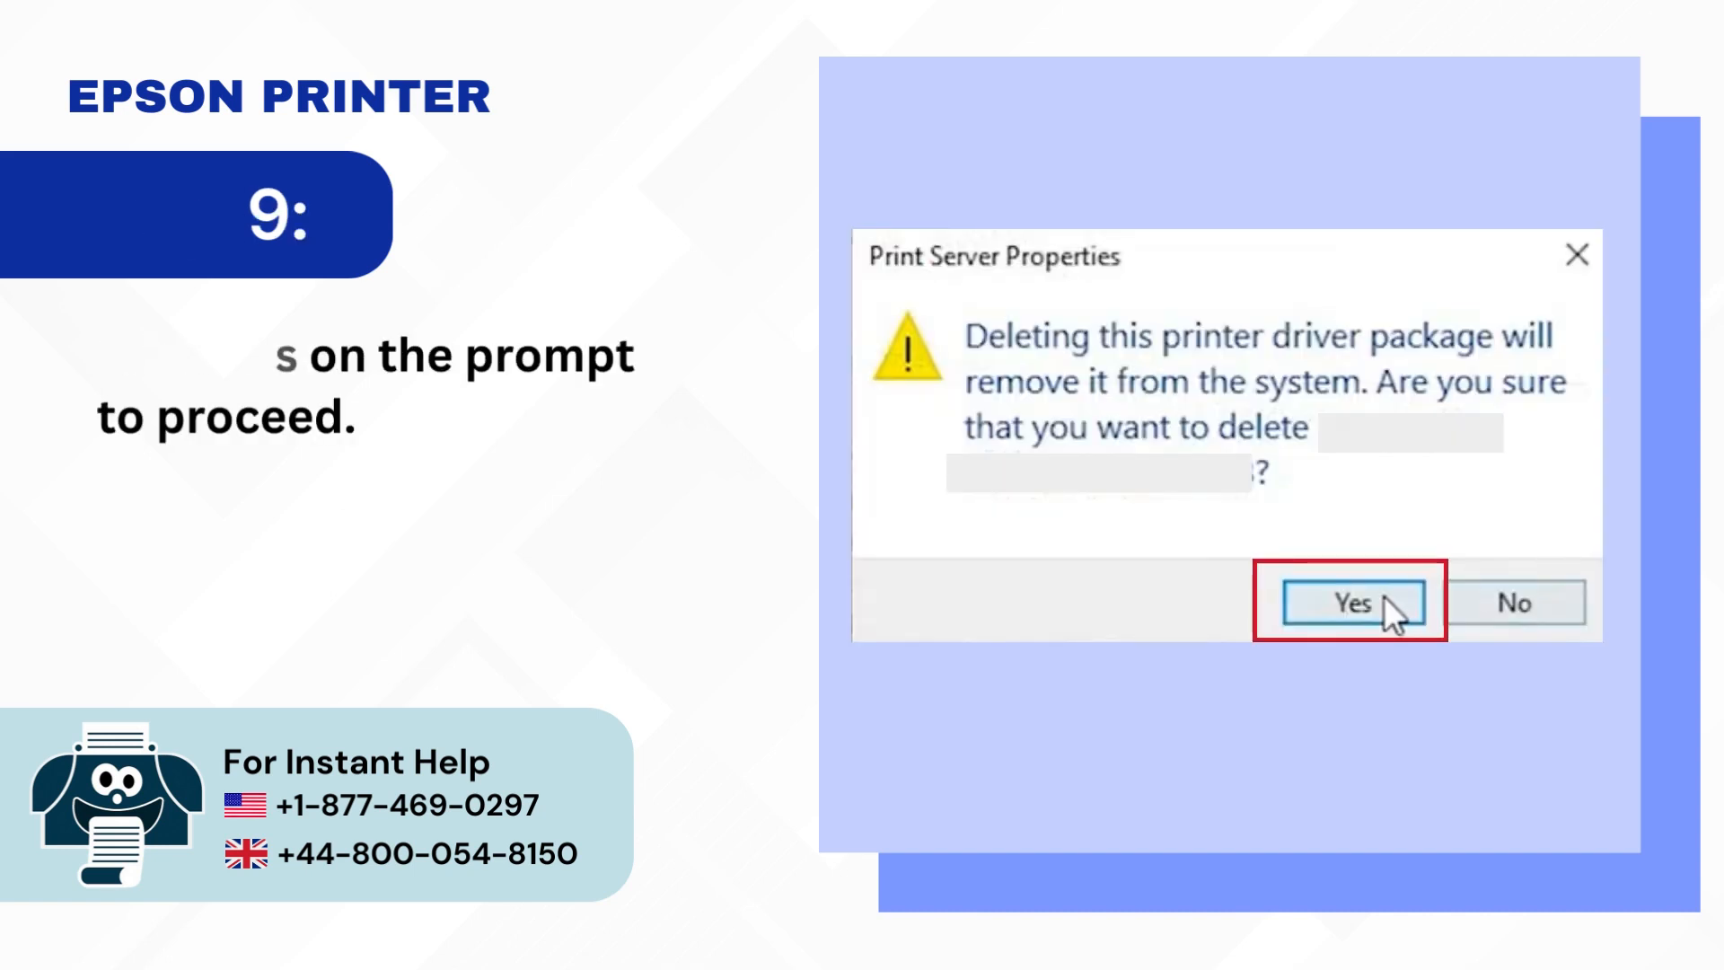
{"action": "left_click", "coordinate": [1351, 602]}
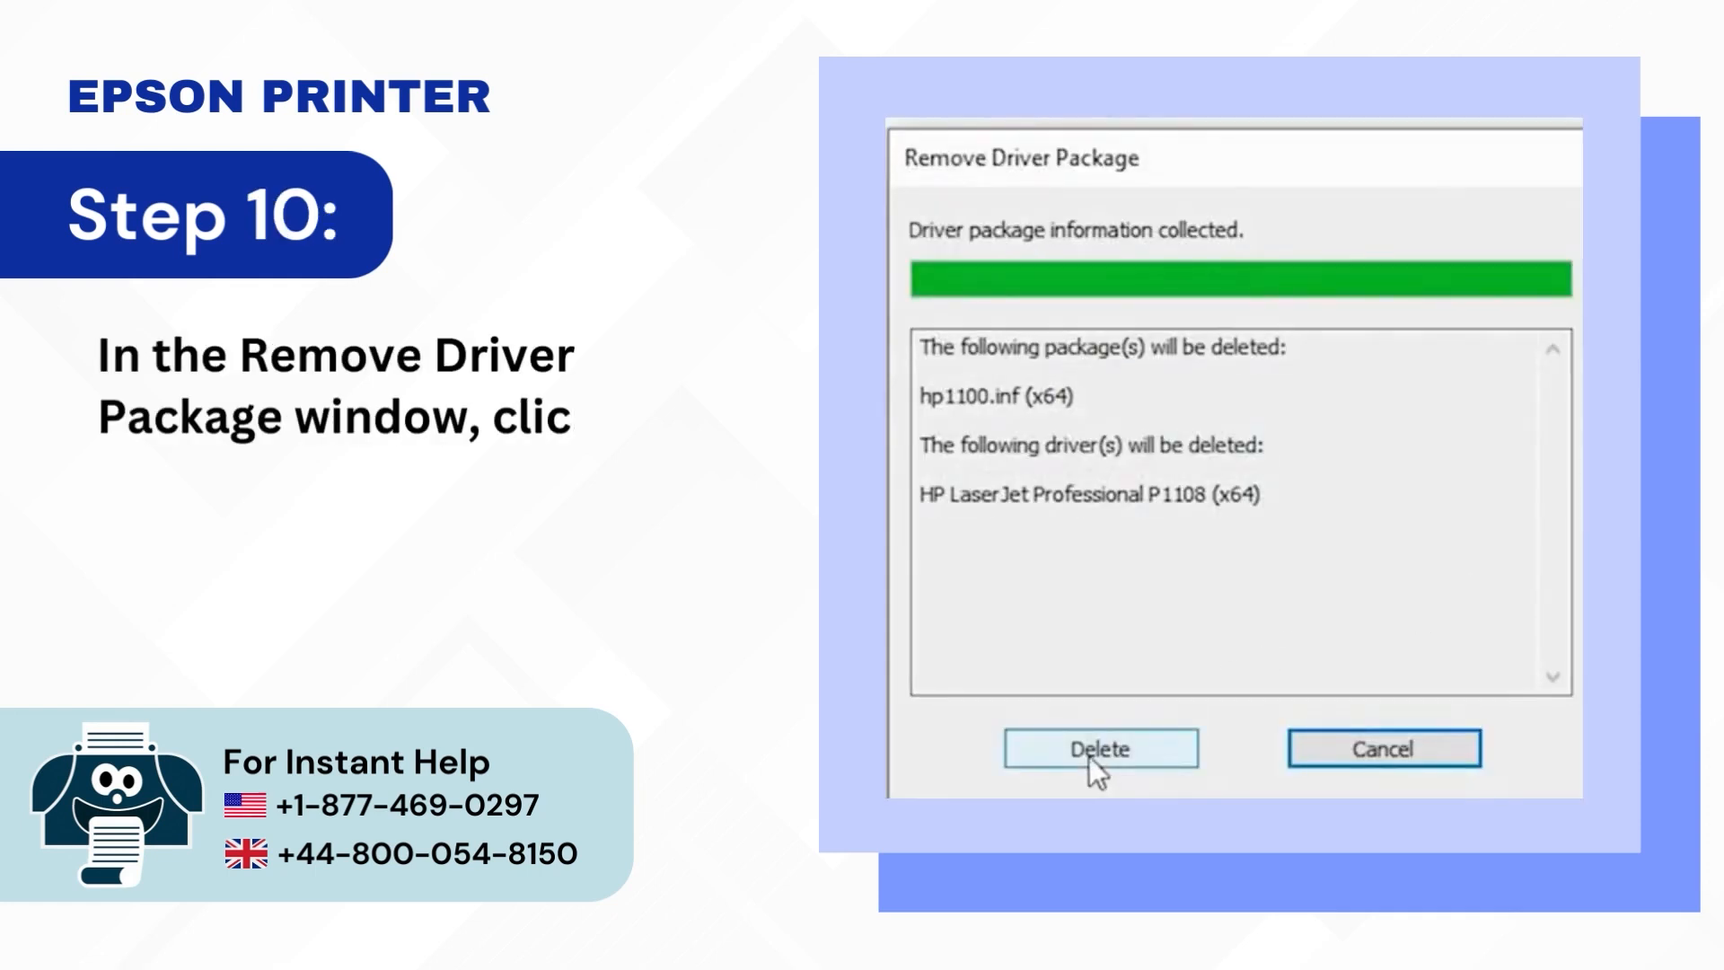
{"action": "left_click", "coordinate": [1099, 748]}
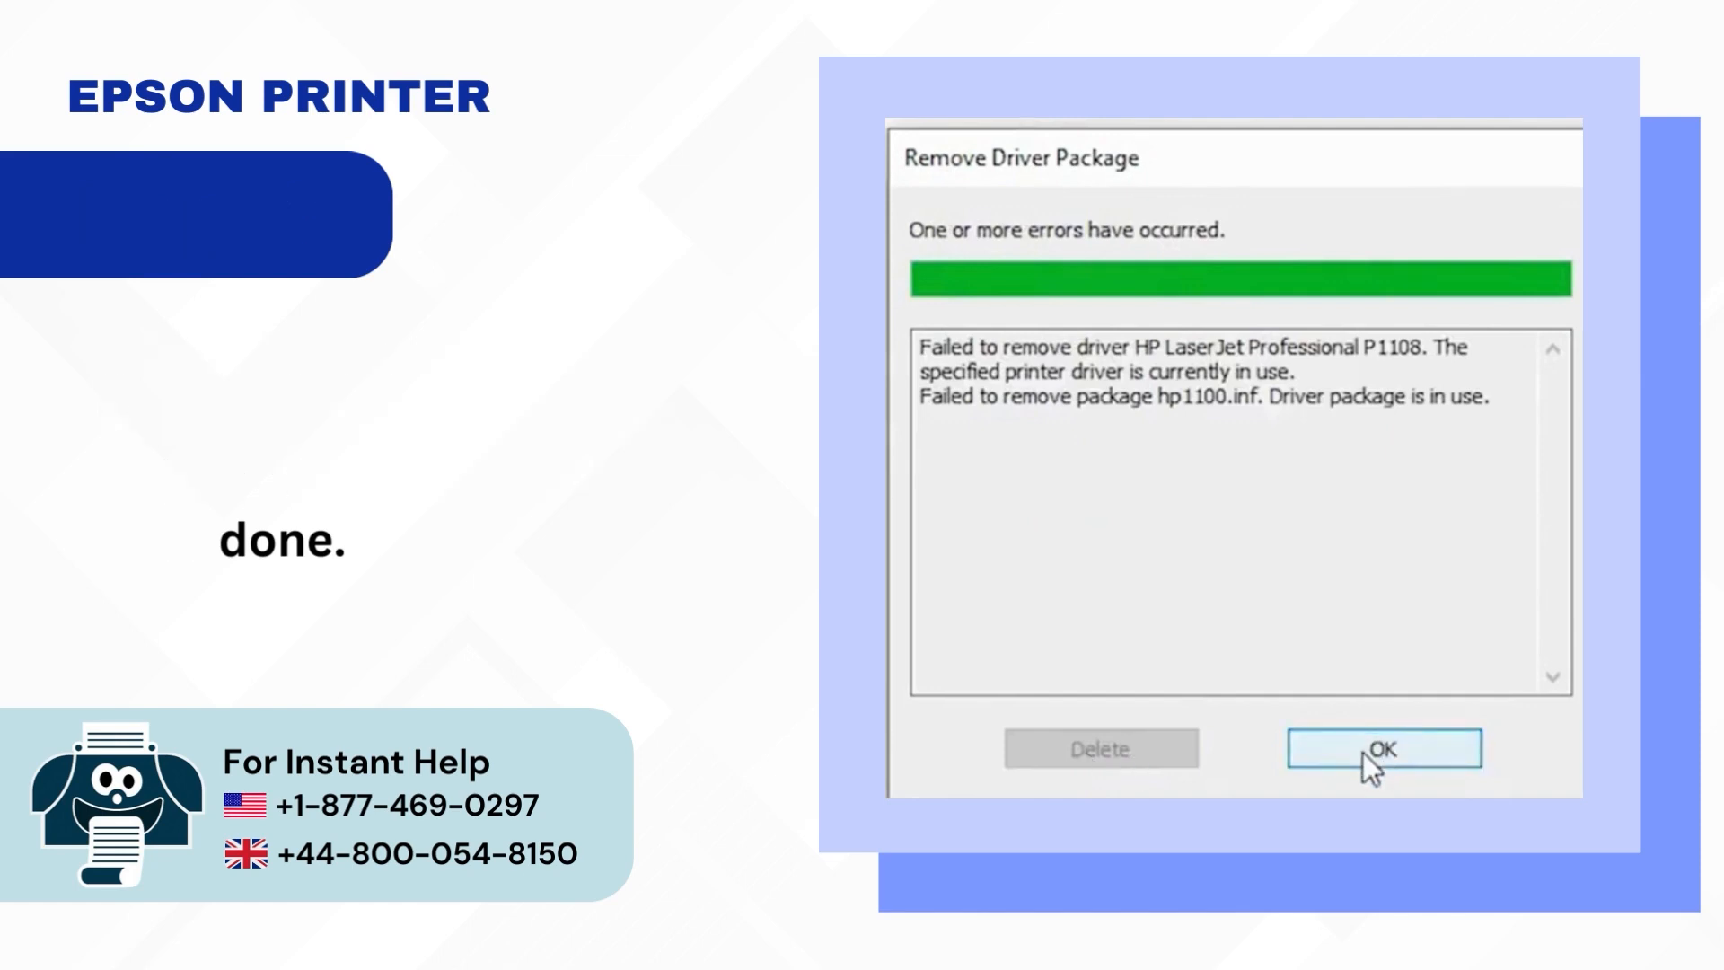
{"action": "left_click", "coordinate": [1383, 748]}
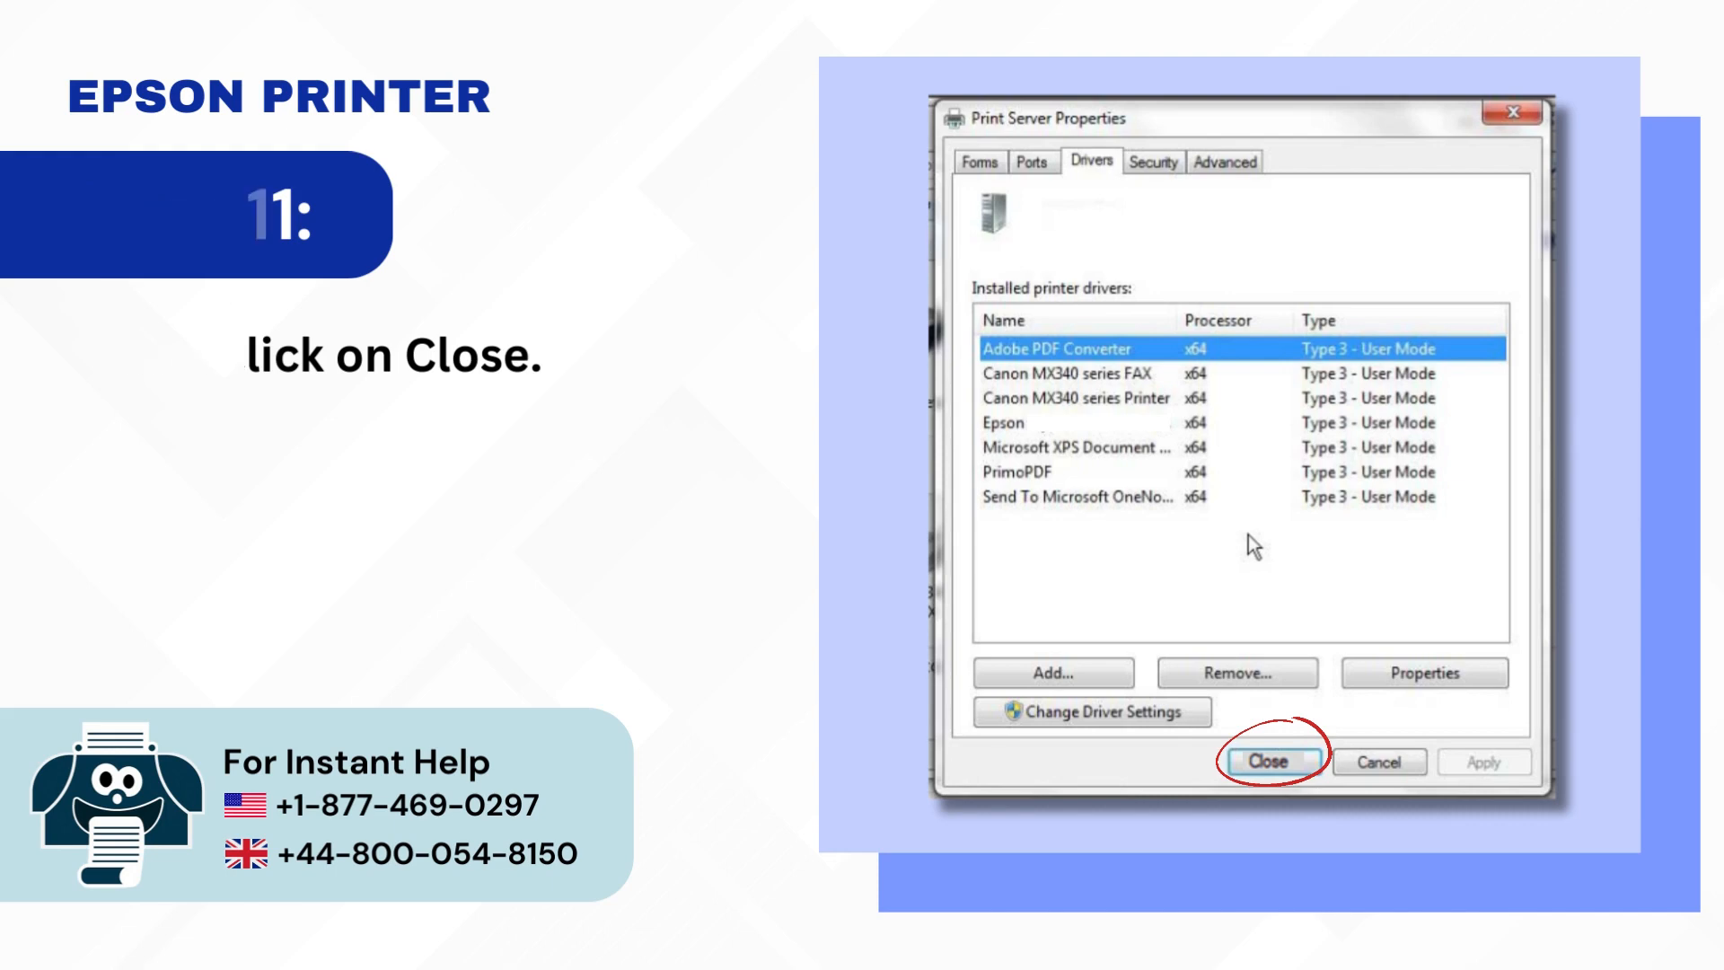
{"action": "left_click", "coordinate": [1271, 761]}
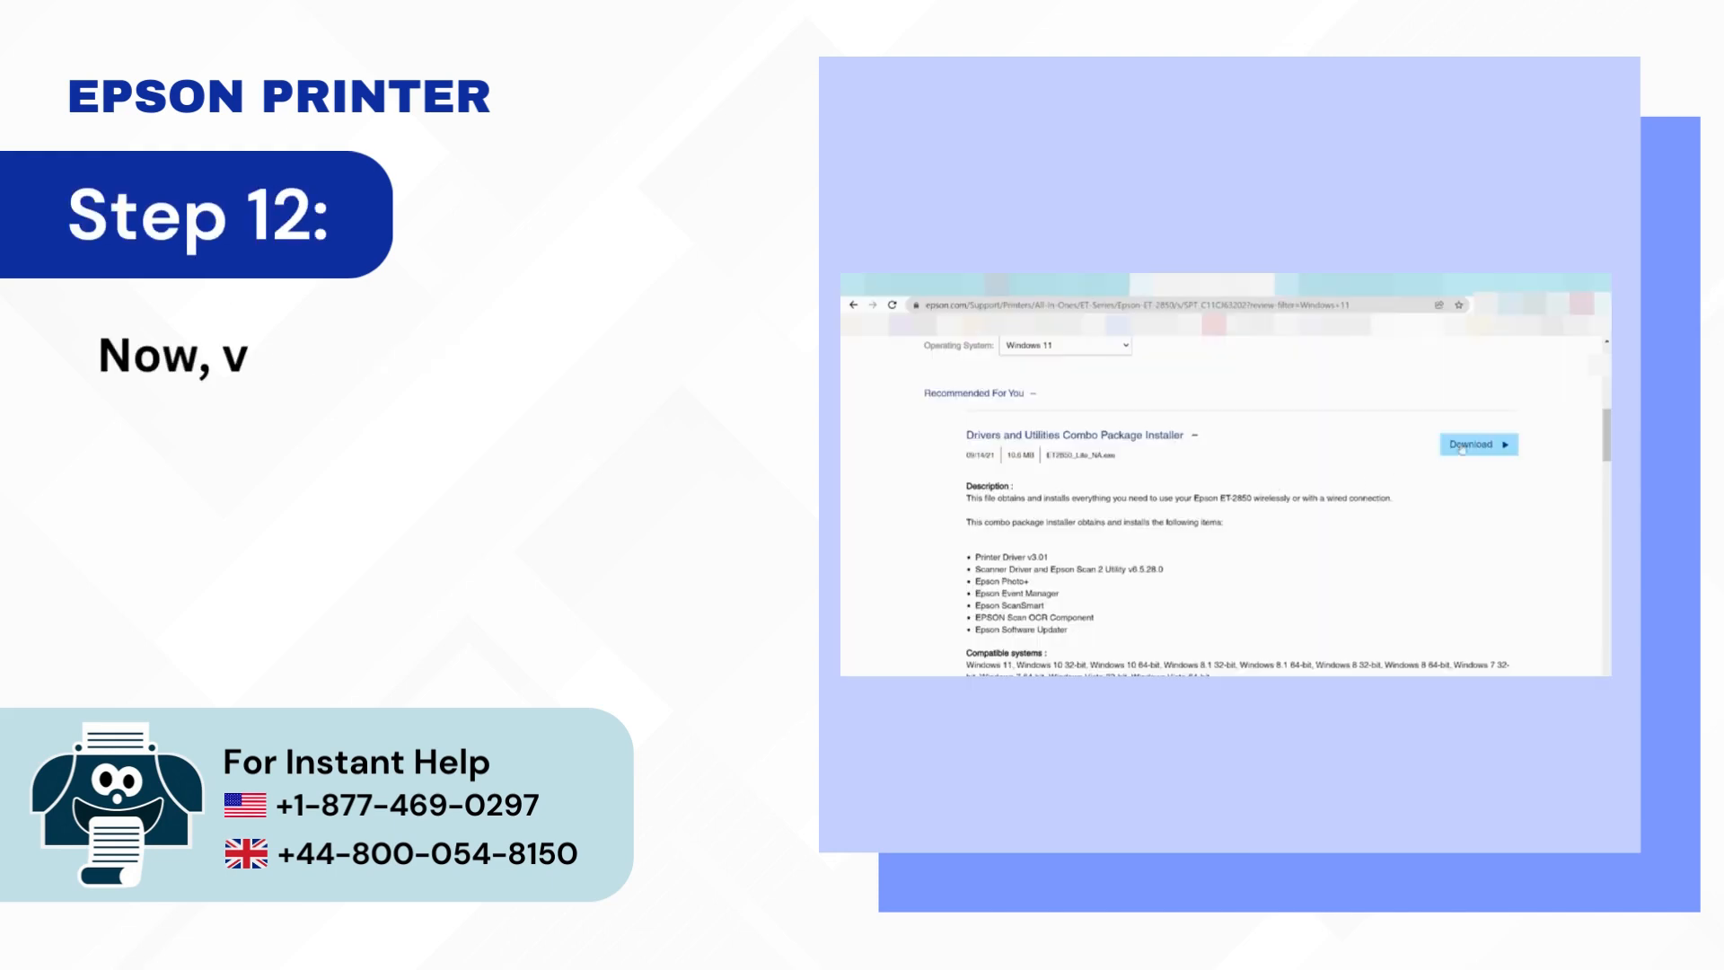